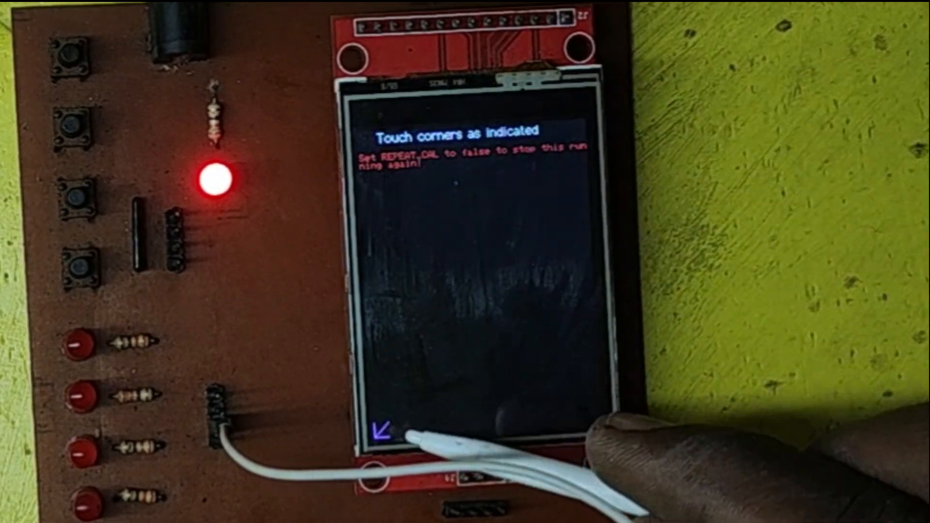
Tap the bottom-left corner arrow to record that touch calibration point
{"action": "left_click", "coordinate": [579, 121]}
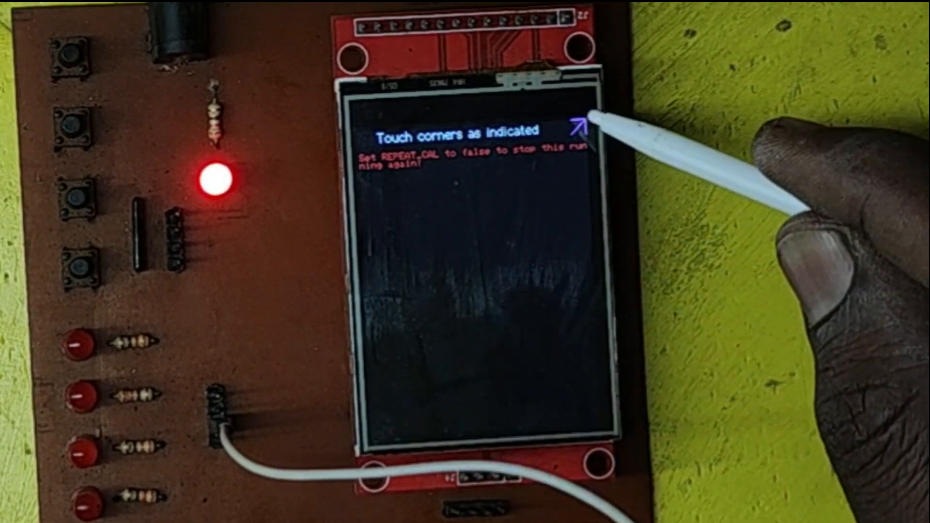